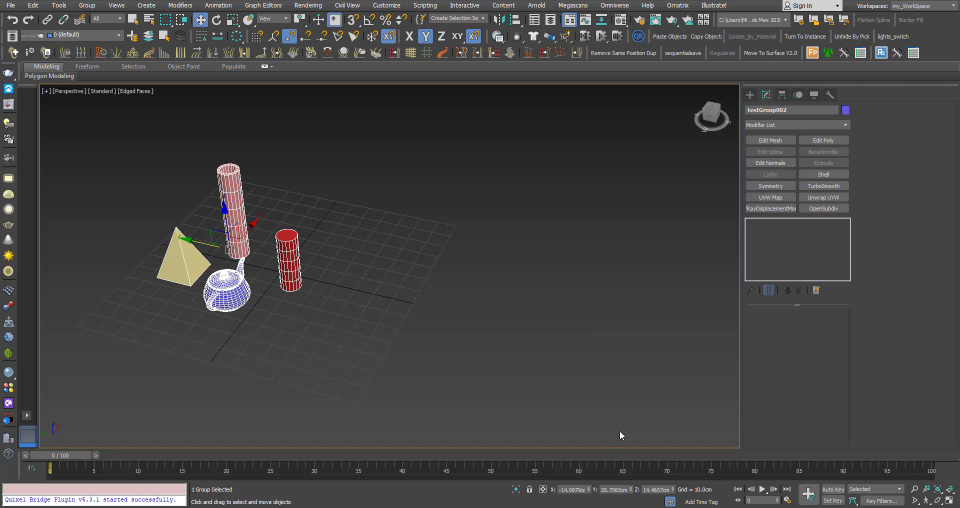
{"action": "mouse_move", "coordinate": [312, 372]}
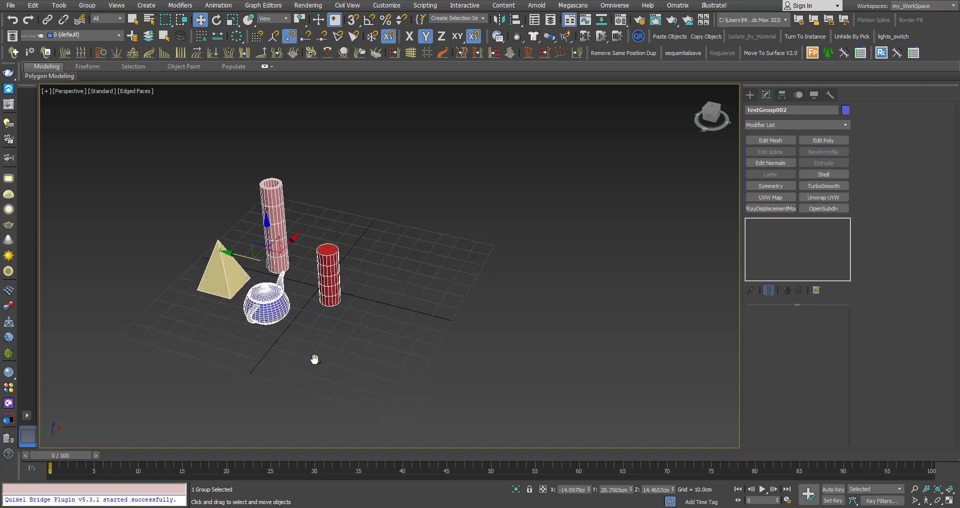
Clone the group beside the original with Object set to Instance and Controller set to Copy
{"action": "left_click_drag", "start_coordinate": [316, 358], "coordinate": [286, 343]}
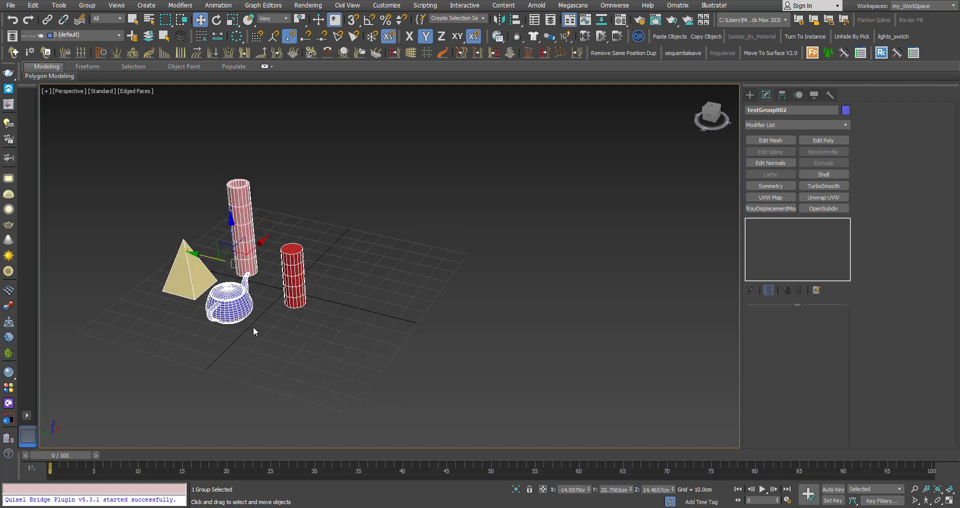
{"action": "left_click", "coordinate": [87, 5]}
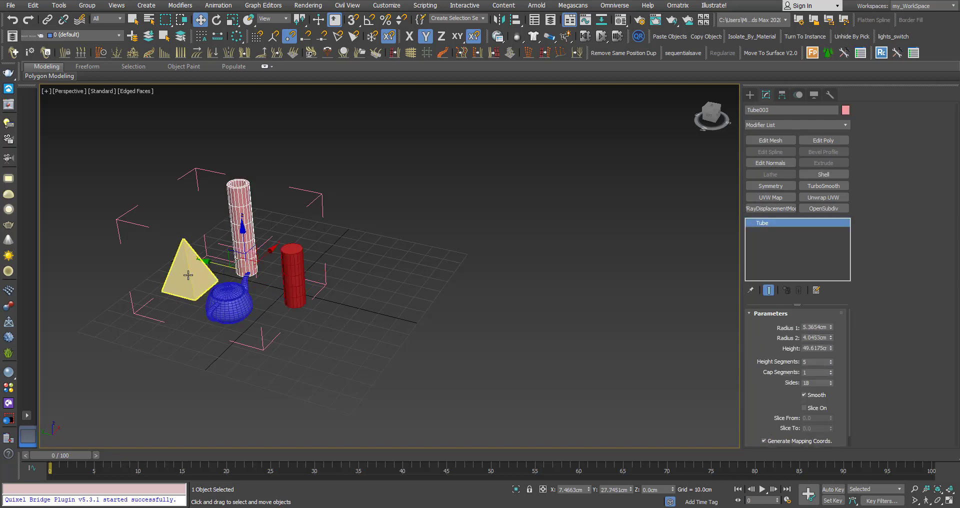
{"action": "left_click", "coordinate": [190, 275]}
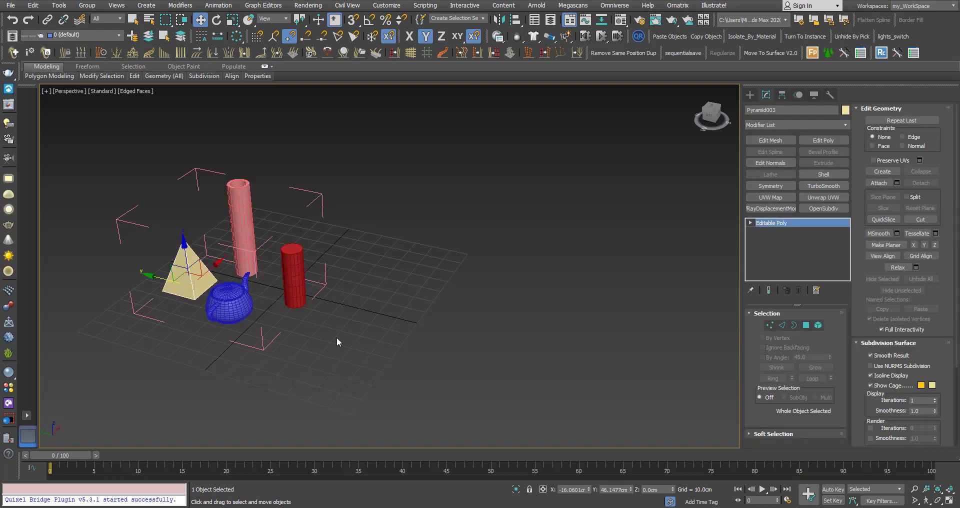
{"action": "left_click", "coordinate": [87, 5]}
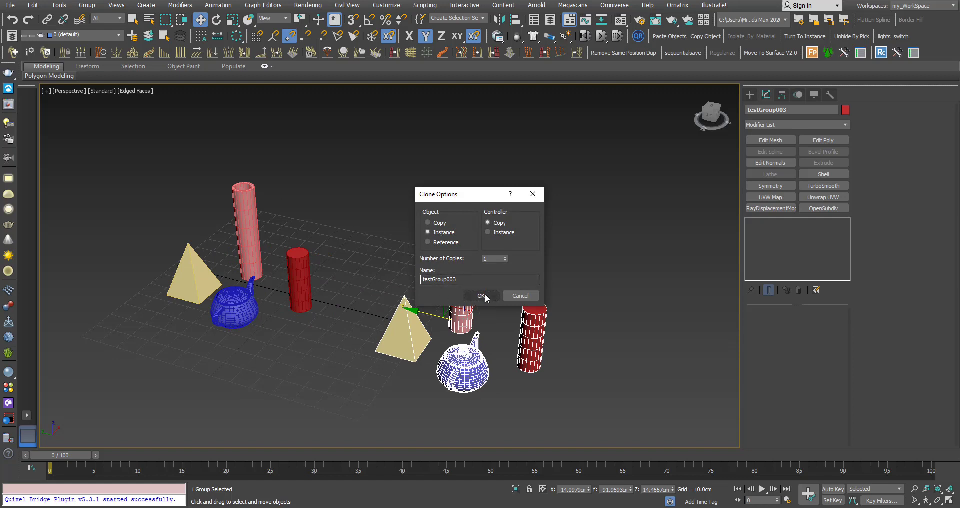
{"action": "left_click", "coordinate": [481, 295]}
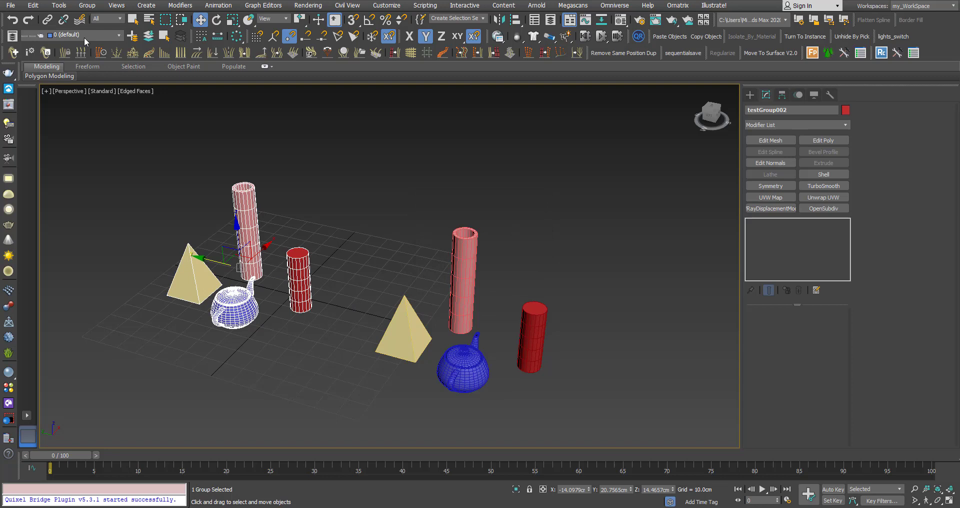
Raise the tube's Height so it grows taller in both the original and the instanced group
{"action": "left_click", "coordinate": [183, 196]}
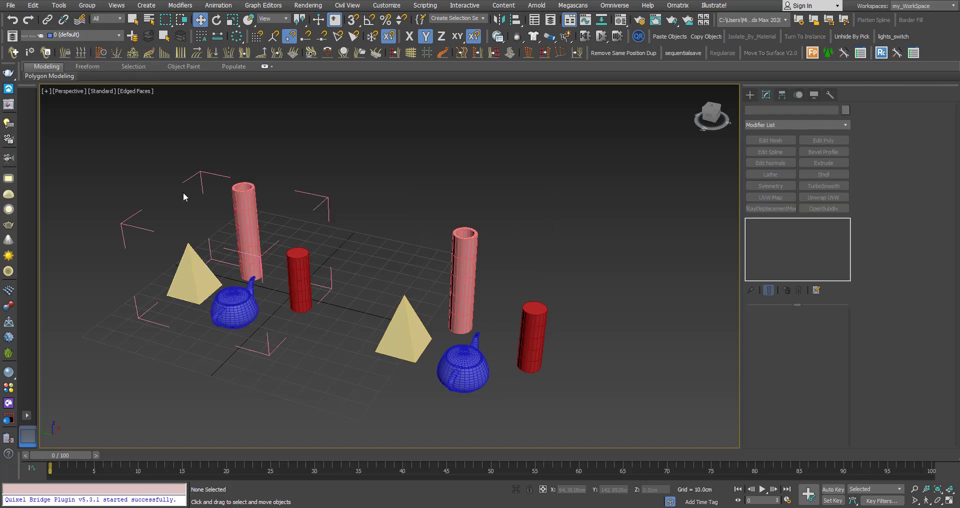
{"action": "left_click", "coordinate": [298, 278]}
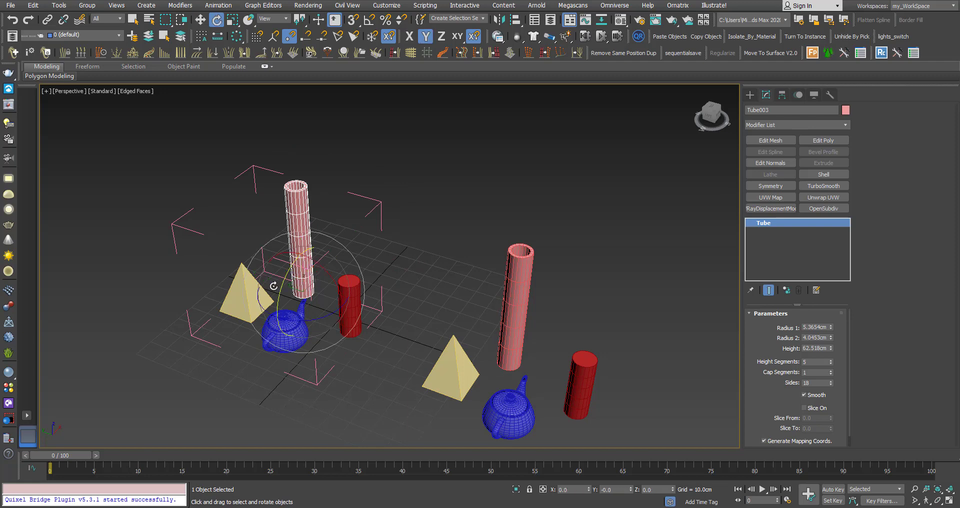
{"action": "left_click", "coordinate": [232, 19]}
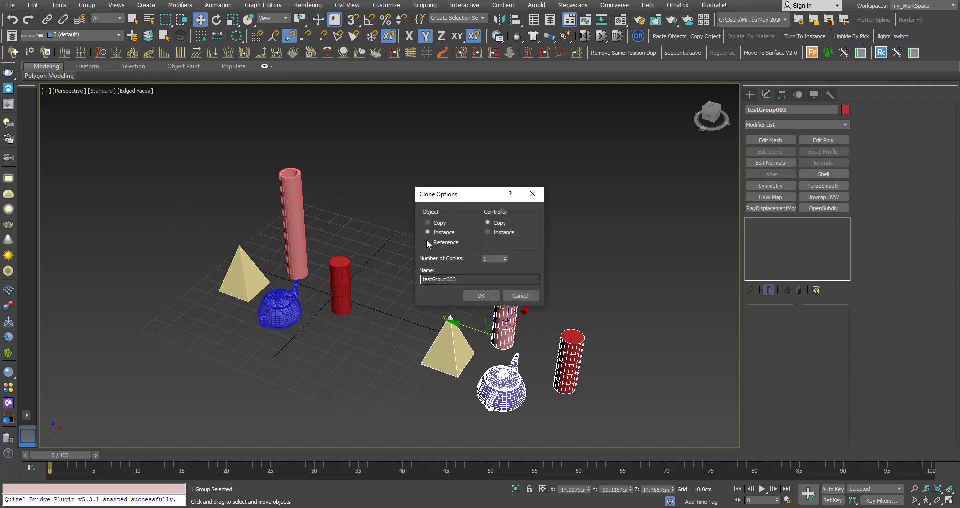
Set the pending testGroup003 clone to Object: Instance and Controller: Instance
{"action": "left_click", "coordinate": [427, 232]}
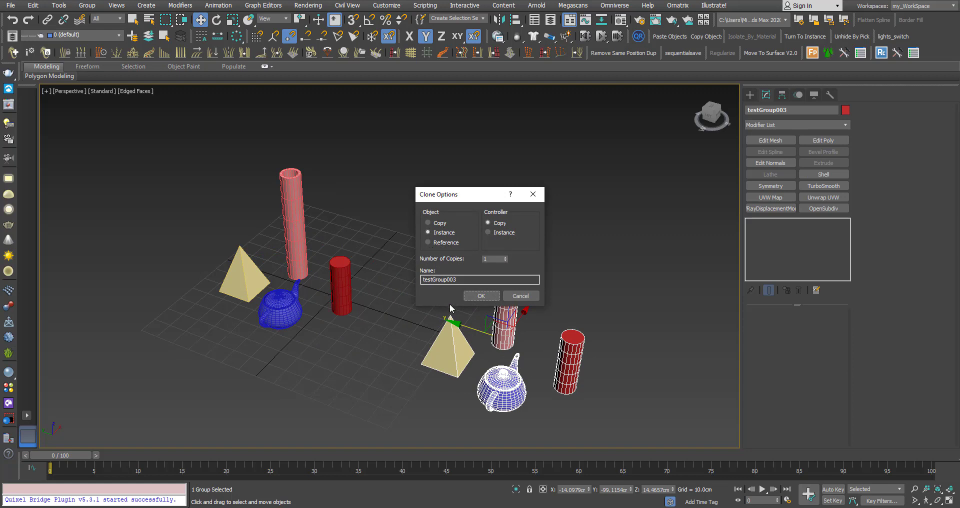
{"action": "left_click_drag", "start_coordinate": [438, 194], "coordinate": [402, 129]}
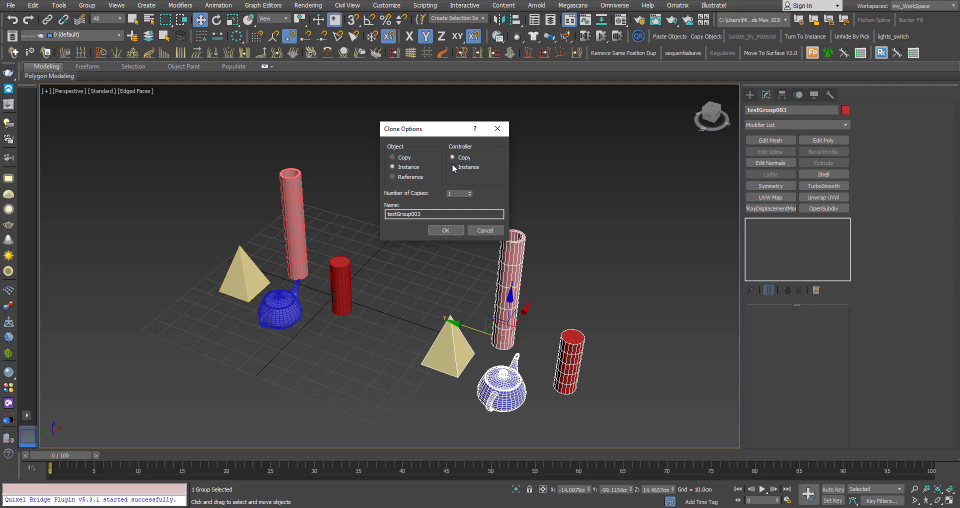
{"action": "left_click", "coordinate": [453, 167]}
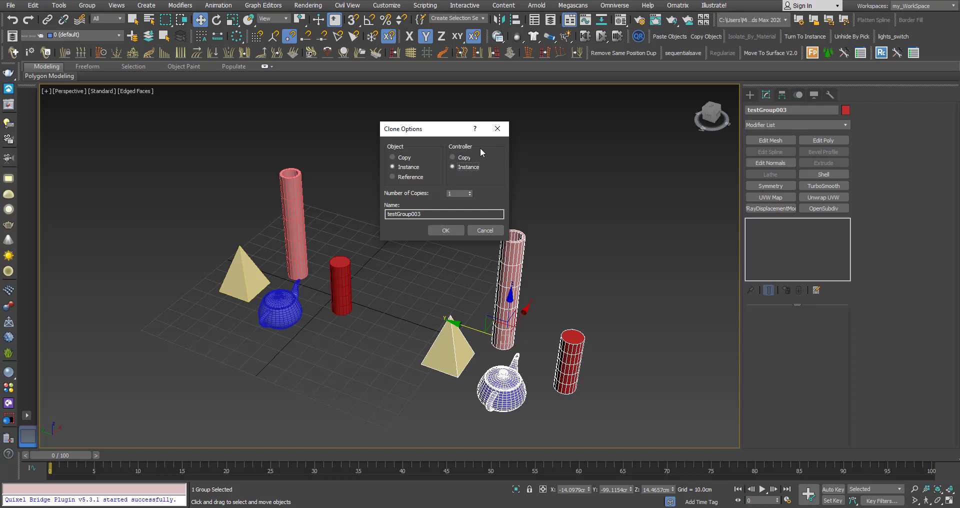
{"action": "mouse_move", "coordinate": [404, 225]}
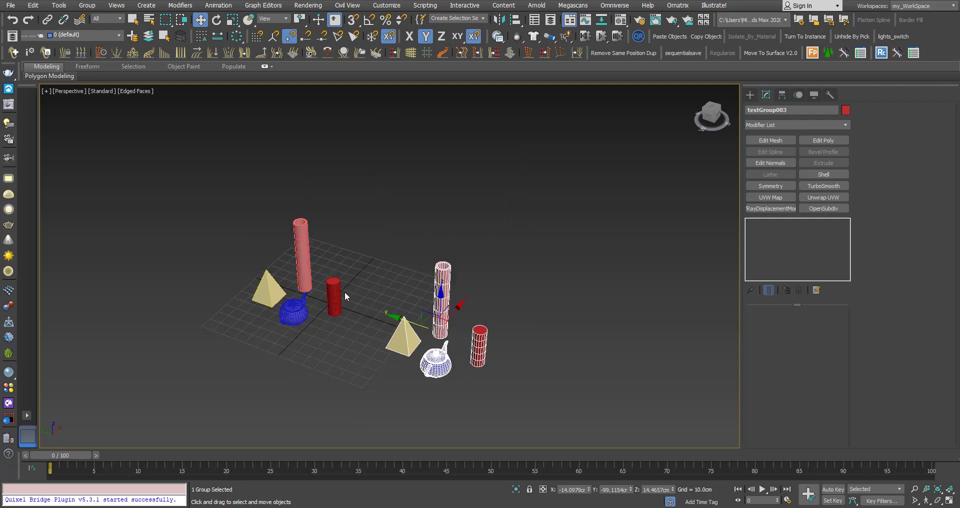
Select the original group's cylinder with Uniform Scale active, then close the group again
{"action": "left_click", "coordinate": [86, 5]}
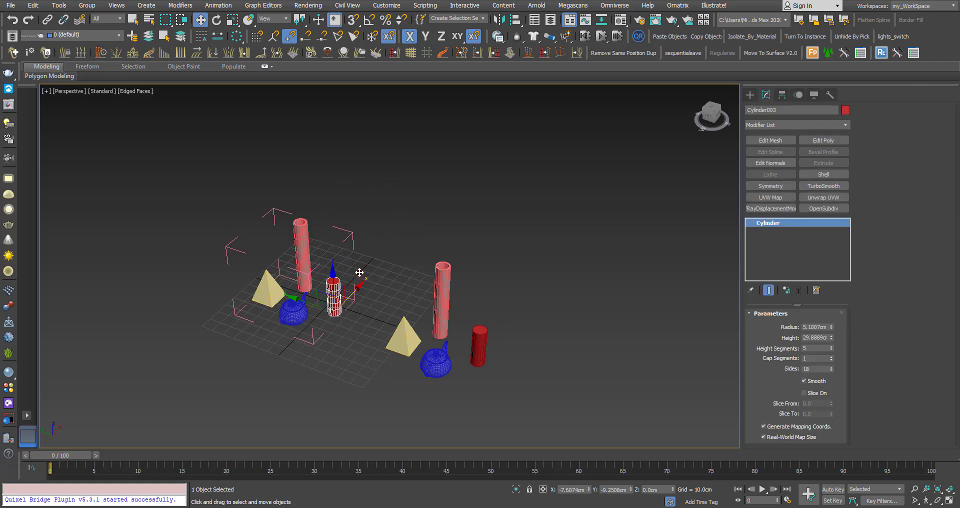
{"action": "left_click", "coordinate": [216, 20]}
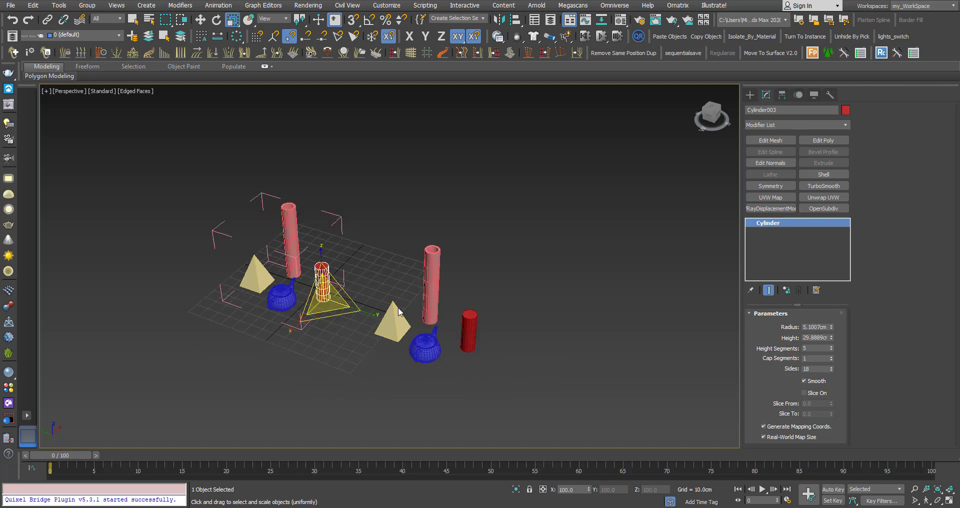
{"action": "mouse_move", "coordinate": [409, 307]}
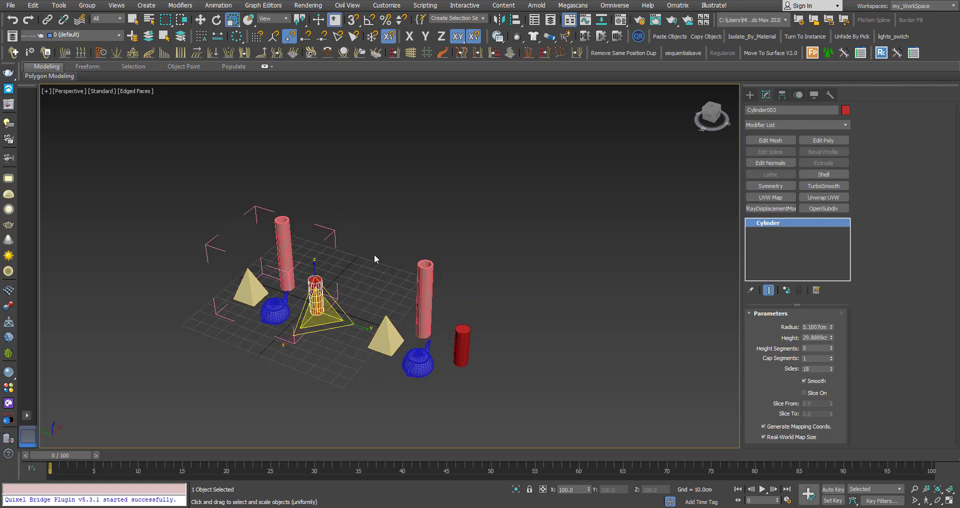
{"action": "mouse_move", "coordinate": [352, 282]}
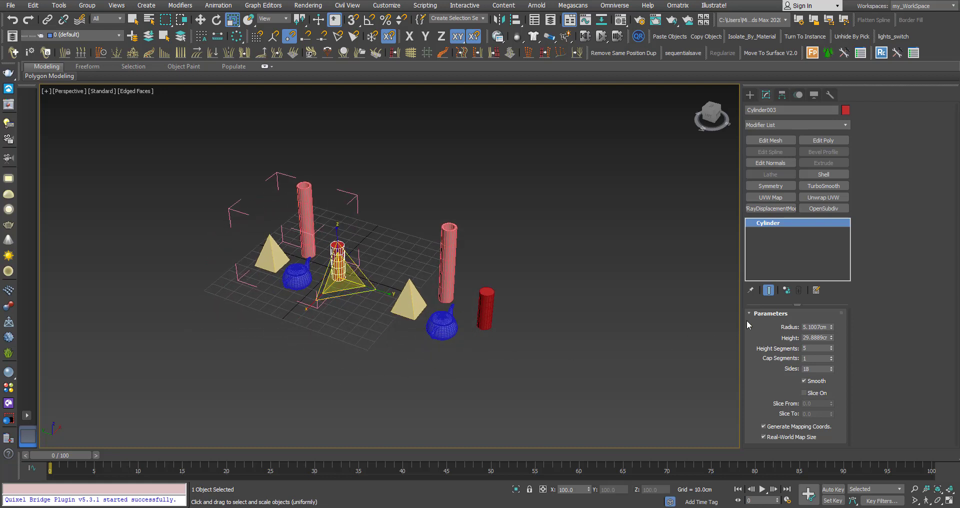
{"action": "left_click", "coordinate": [335, 297]}
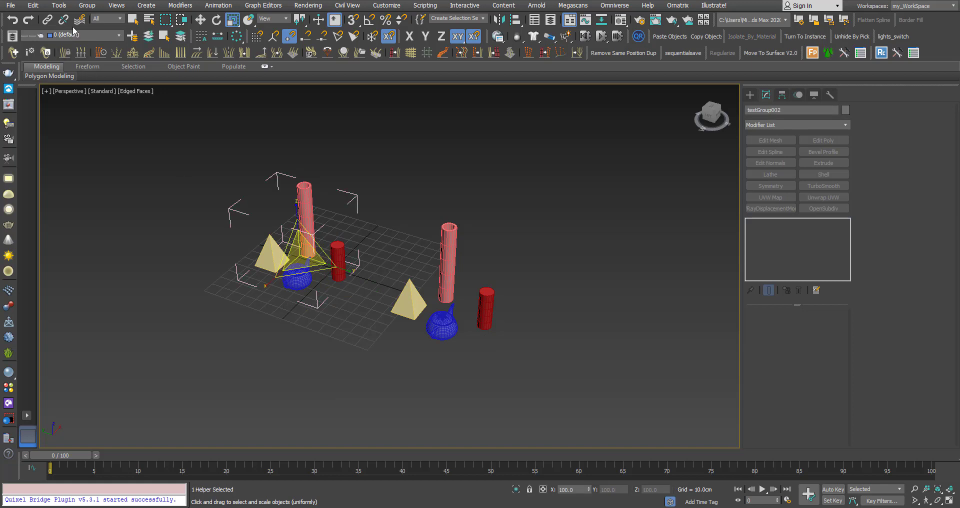
{"action": "left_click", "coordinate": [220, 311]}
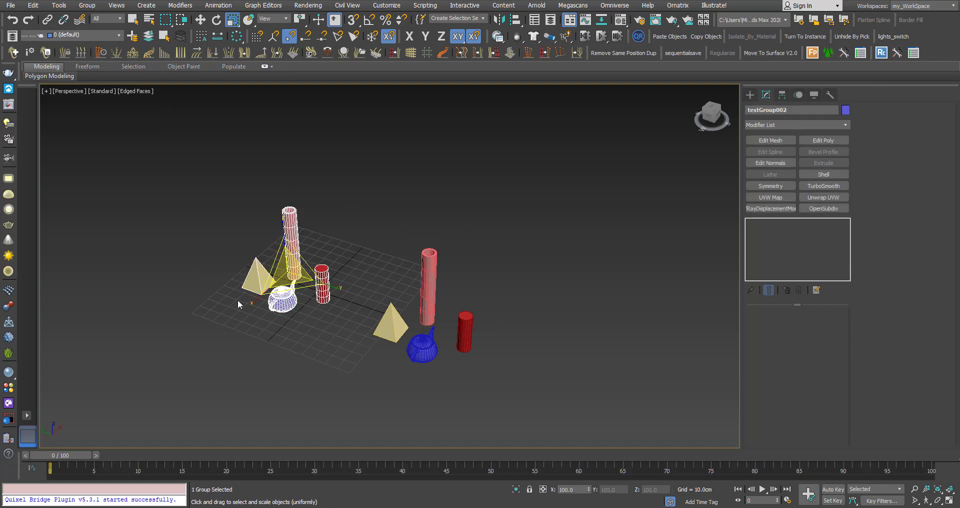
Reopen the original group and uniformly rescale Teapot003, the clone's teapot following along
{"action": "left_click", "coordinate": [87, 5]}
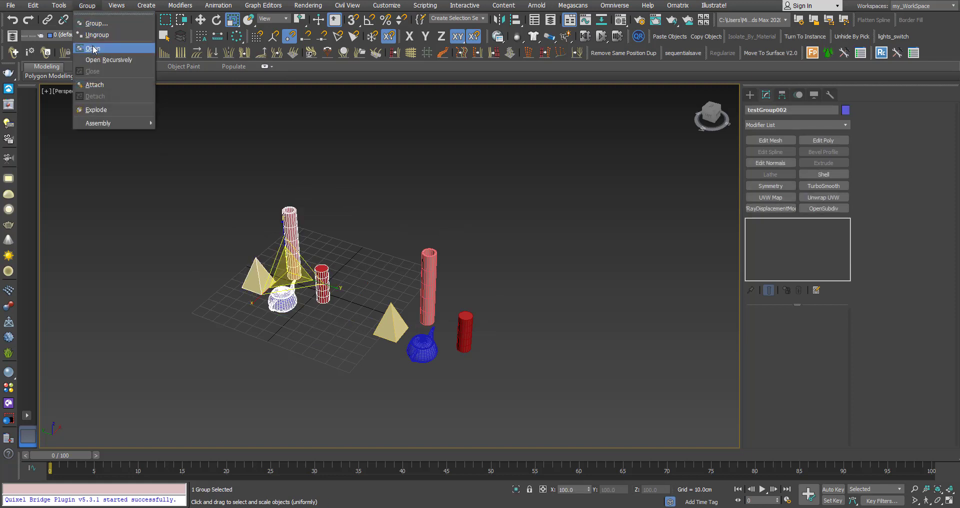
{"action": "left_click", "coordinate": [91, 47]}
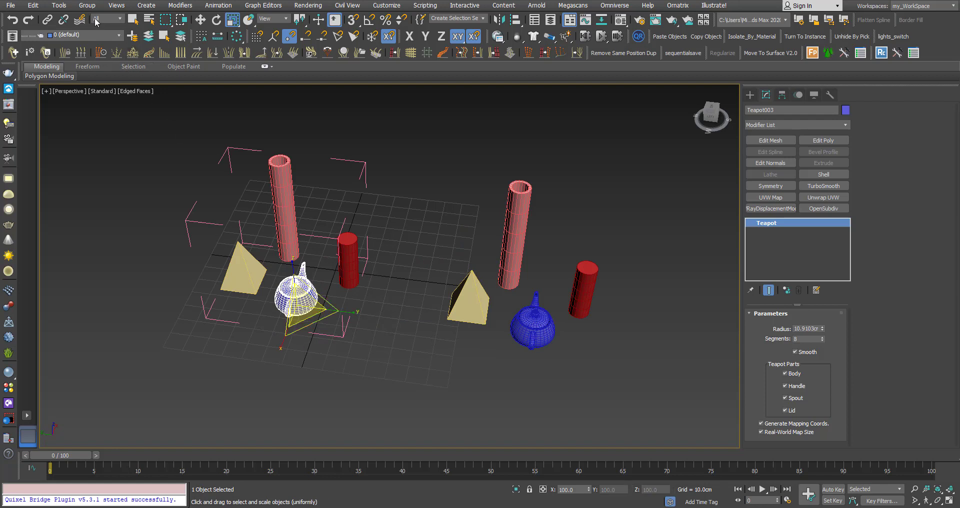
{"action": "left_click", "coordinate": [87, 5]}
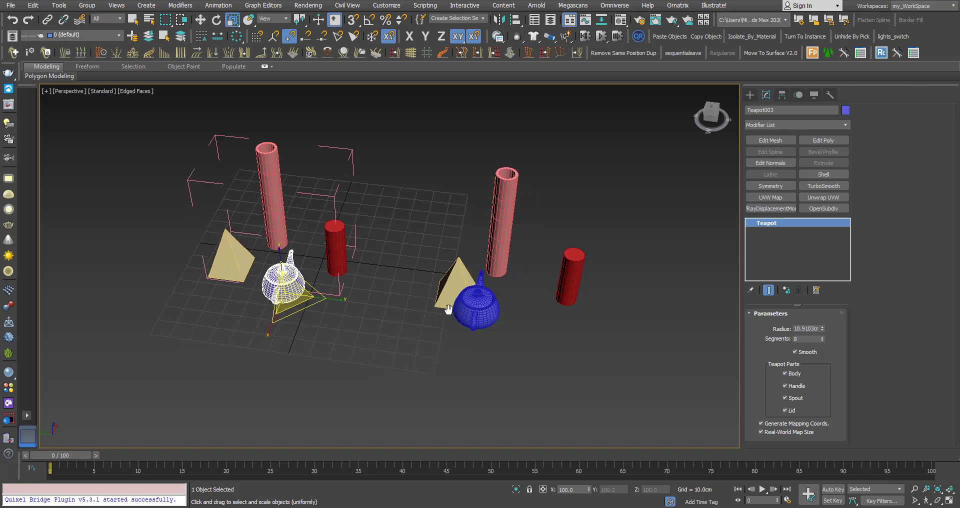
{"action": "left_click_drag", "start_coordinate": [447, 306], "coordinate": [444, 303]}
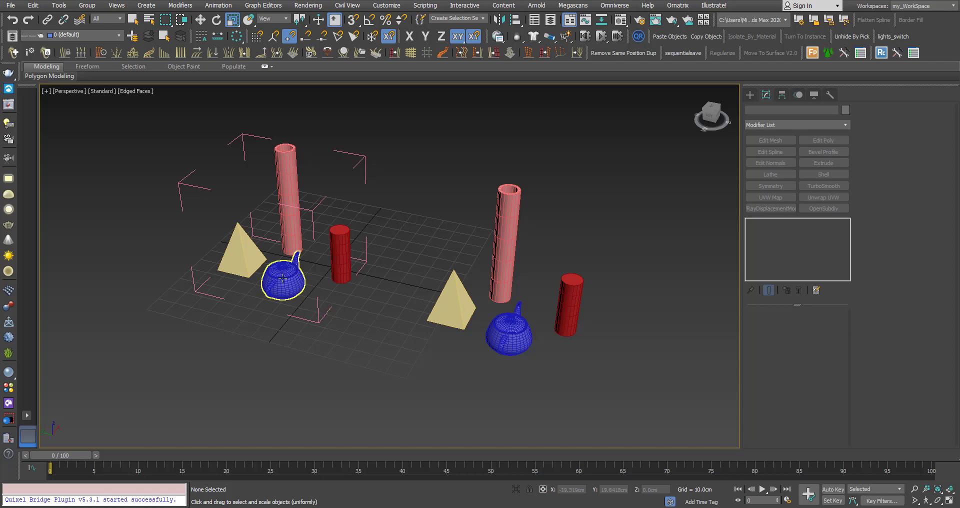
{"action": "left_click", "coordinate": [281, 278]}
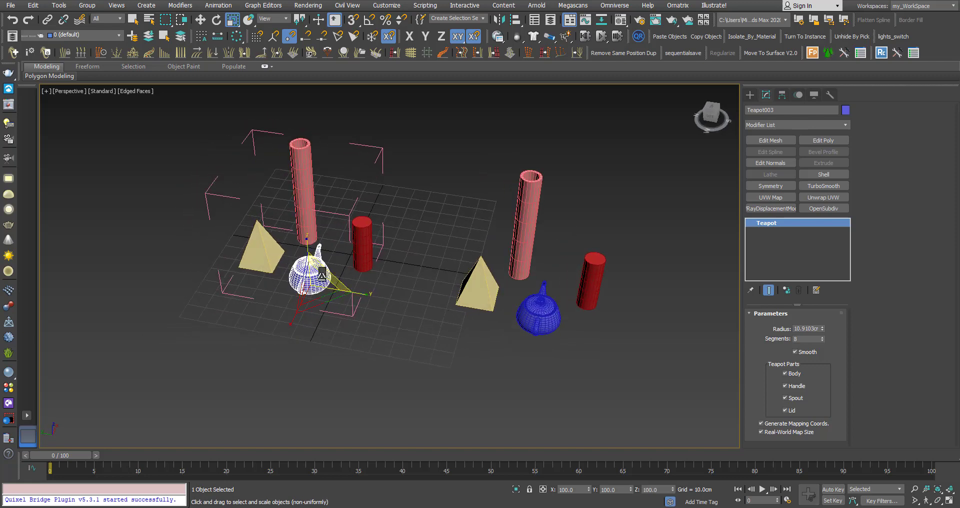
Make the left teapot's Transform controller unique in the Curve Editor so it stops sharing transforms
{"action": "right_click", "coordinate": [318, 269]}
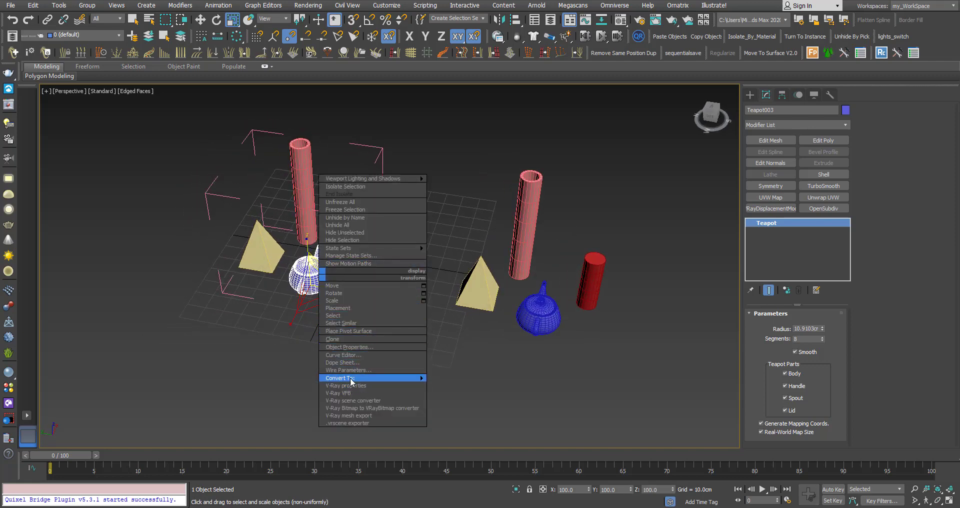
{"action": "left_click", "coordinate": [343, 355]}
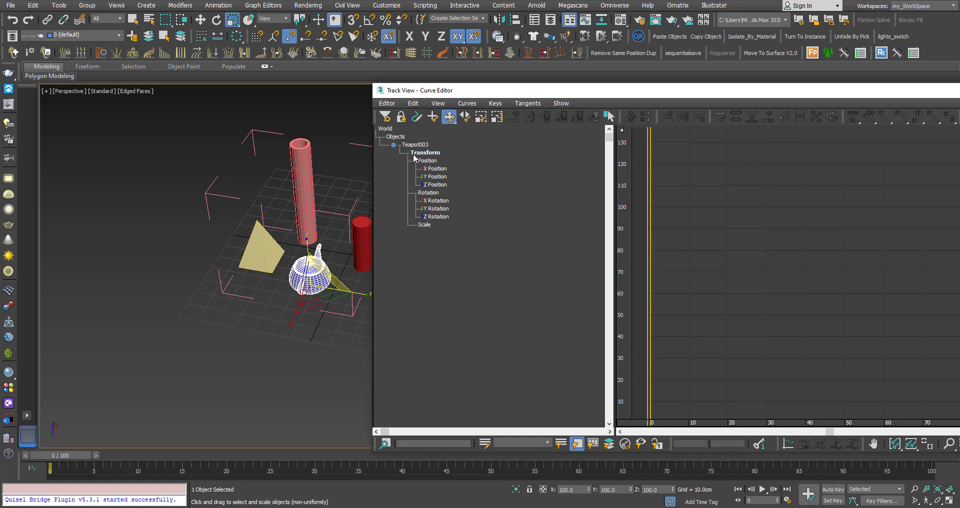
{"action": "mouse_move", "coordinate": [420, 159]}
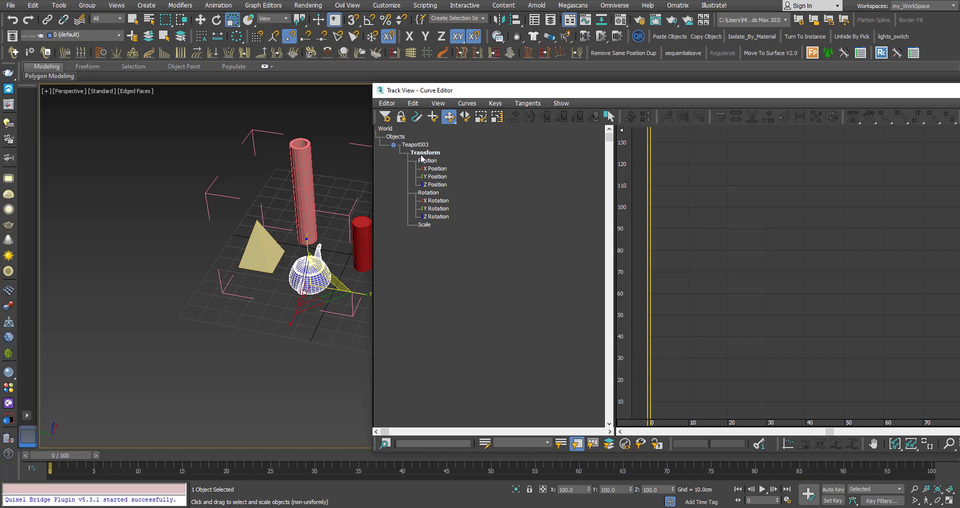
{"action": "mouse_move", "coordinate": [412, 161]}
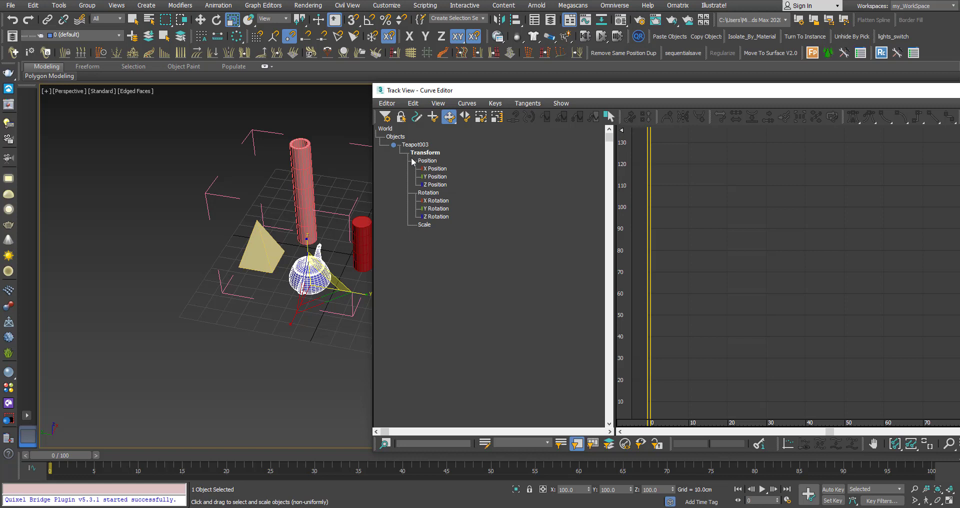
{"action": "right_click", "coordinate": [425, 152]}
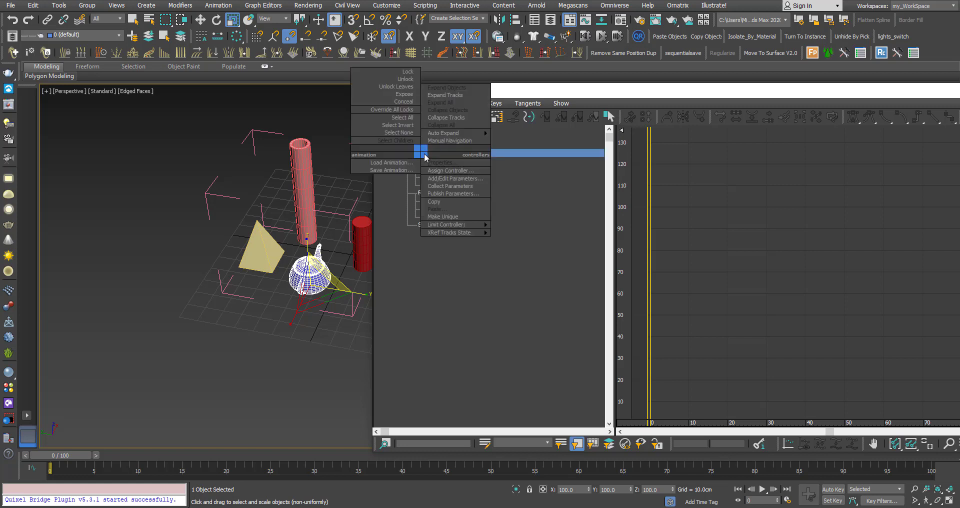
{"action": "mouse_move", "coordinate": [442, 216]}
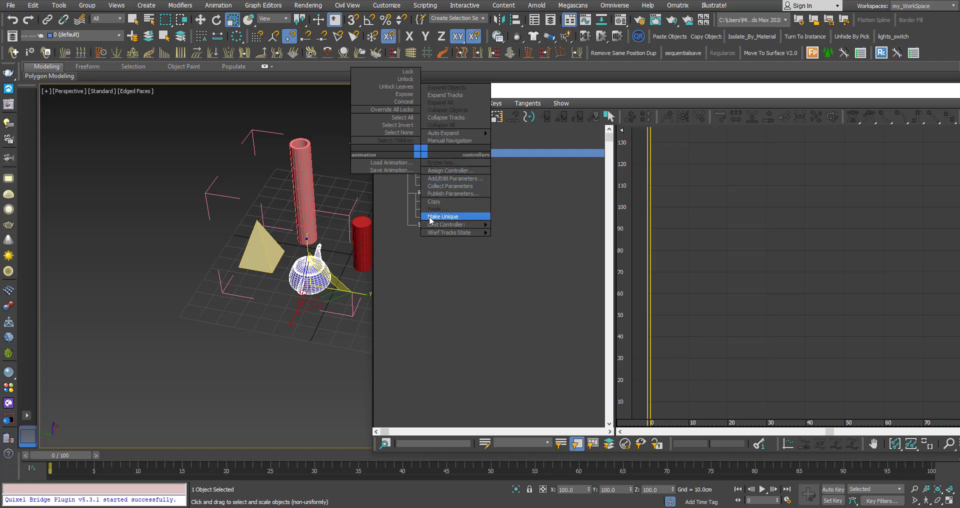
{"action": "left_click", "coordinate": [443, 216]}
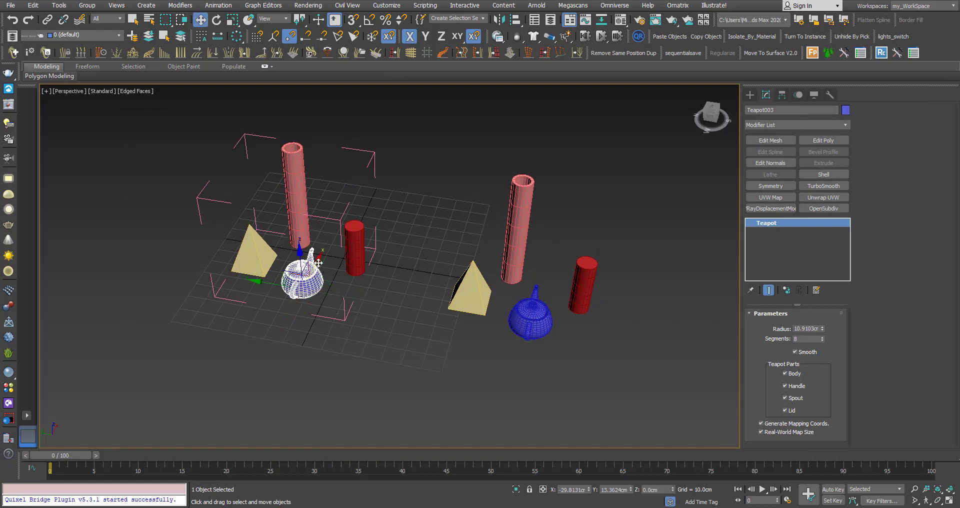
{"action": "mouse_move", "coordinate": [268, 287]}
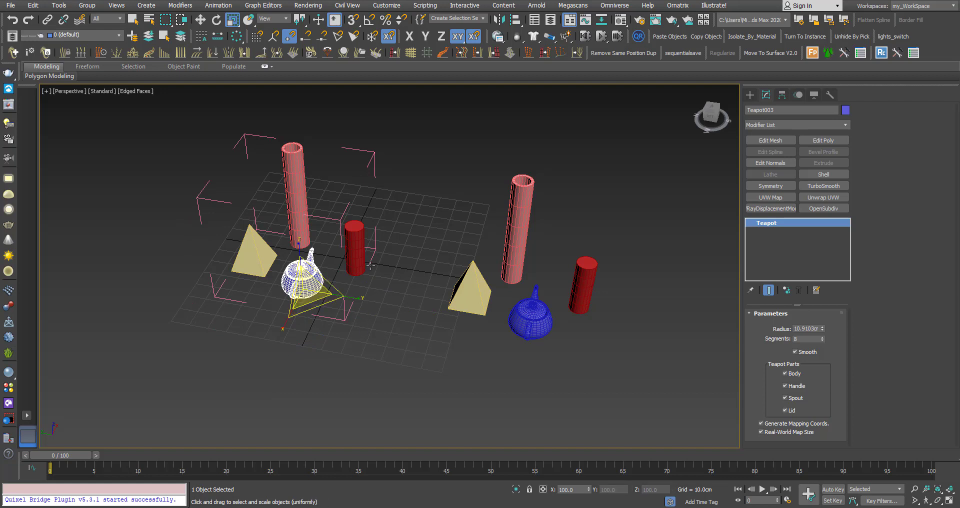
{"action": "mouse_move", "coordinate": [424, 225]}
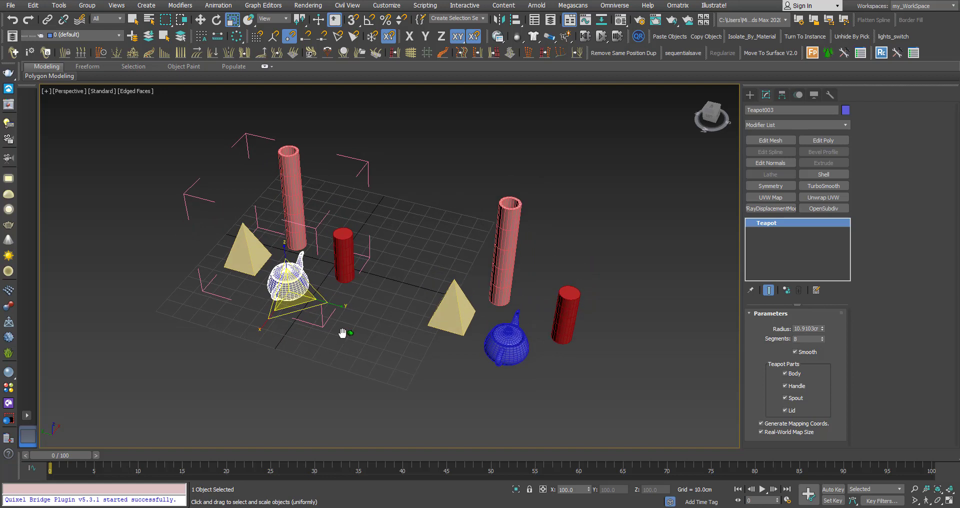
Detach the left teapot from its group via Group > Detach and select the remaining group
{"action": "left_click", "coordinate": [87, 6]}
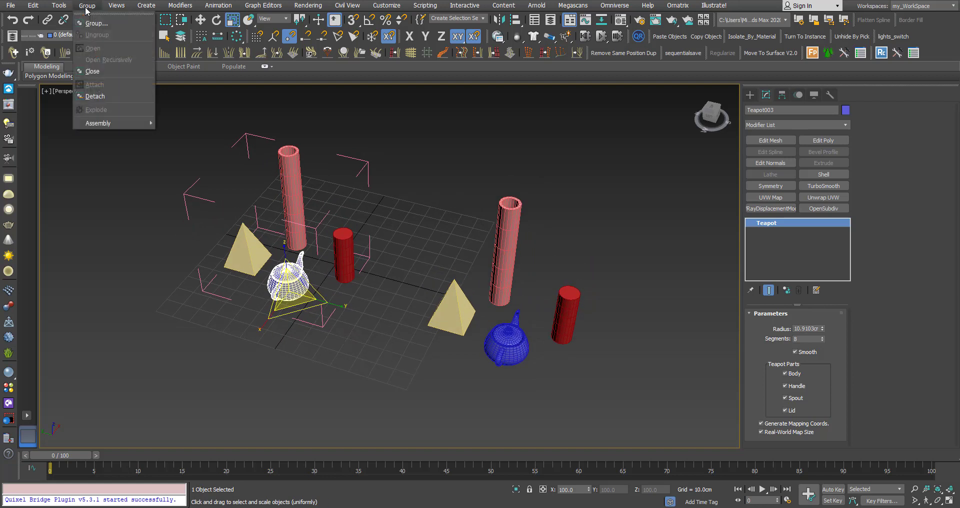
{"action": "mouse_move", "coordinate": [95, 96]}
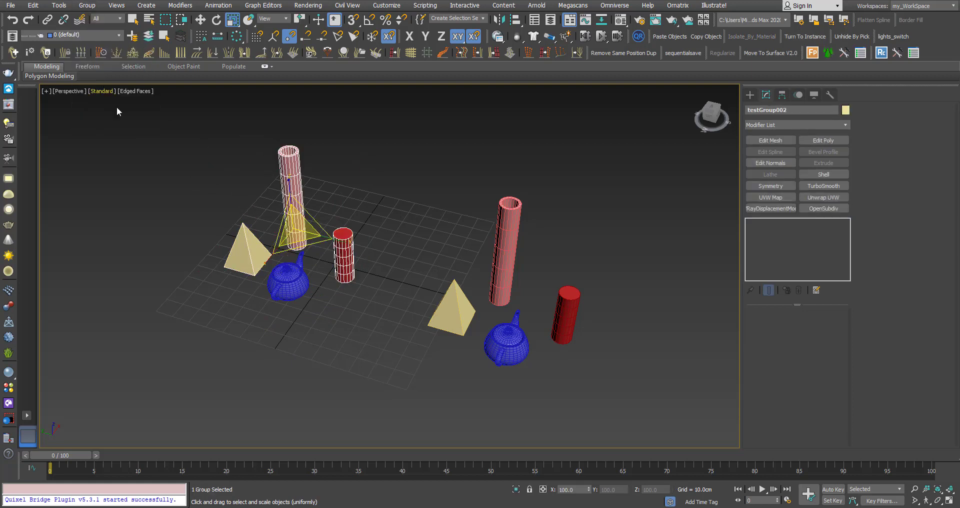
{"action": "left_click", "coordinate": [290, 284]}
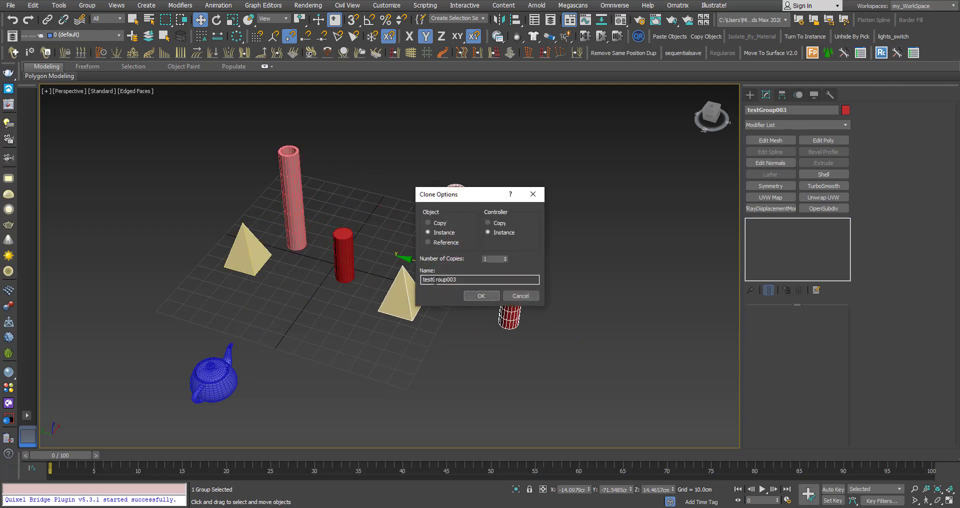
Clone the group as testGroup003 with Object: Copy and Controller: Instance, then deselect everything
{"action": "left_click", "coordinate": [428, 222]}
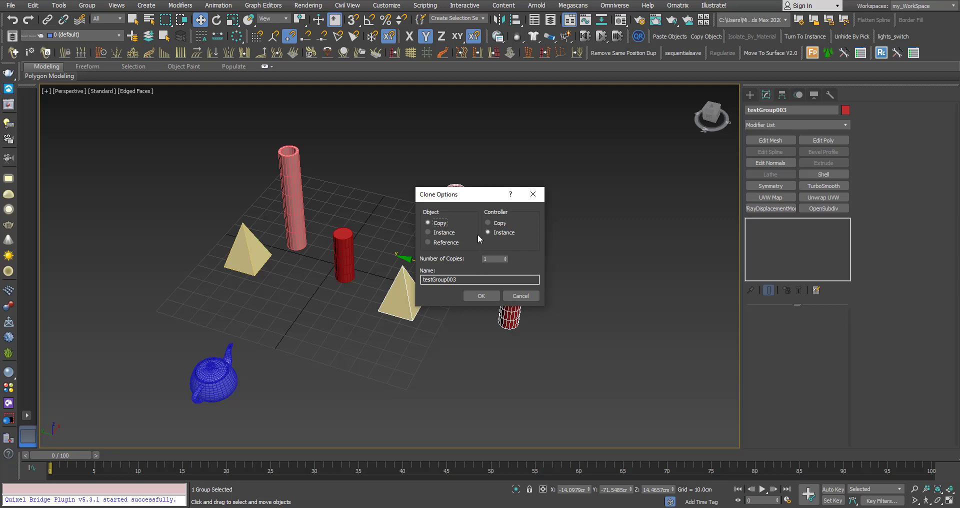
{"action": "mouse_move", "coordinate": [480, 295]}
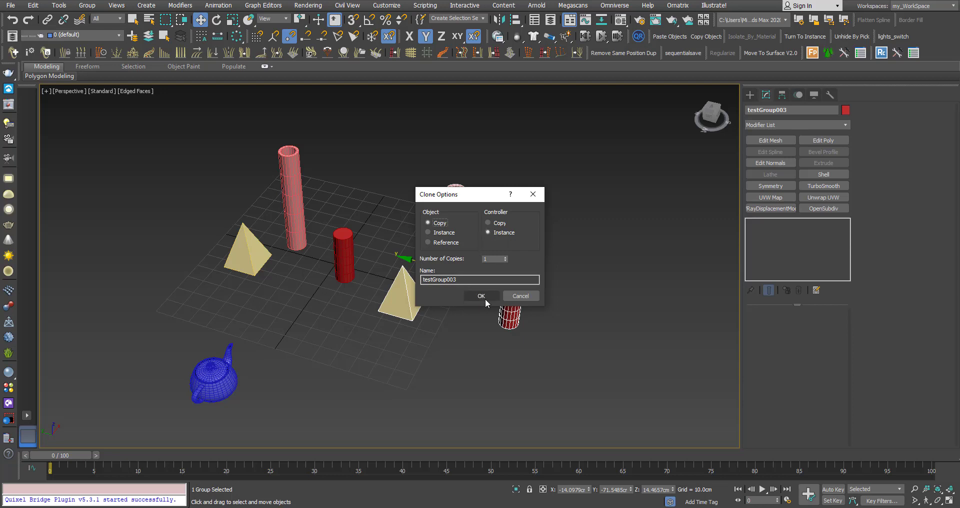
{"action": "left_click", "coordinate": [87, 5]}
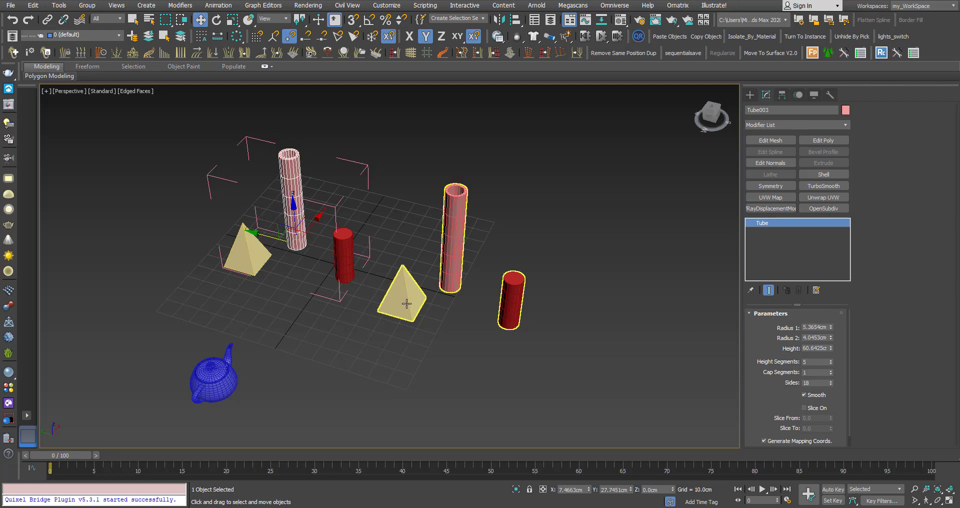
{"action": "left_click_drag", "start_coordinate": [291, 214], "coordinate": [300, 183]}
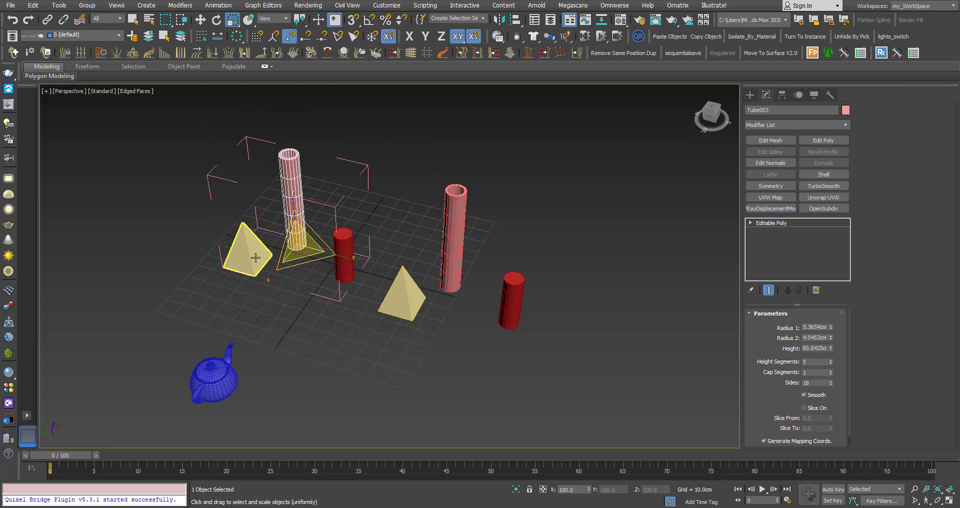
{"action": "left_click", "coordinate": [380, 332]}
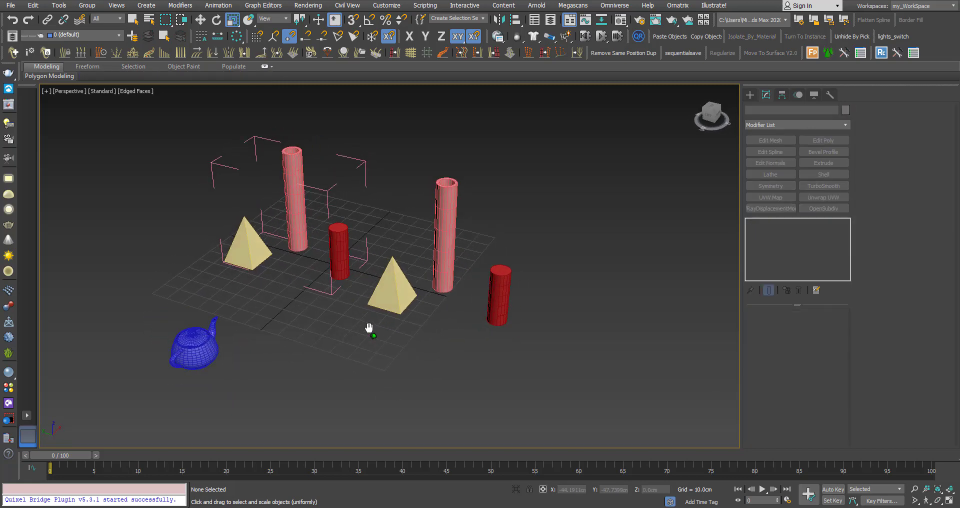
{"action": "left_click_drag", "start_coordinate": [368, 328], "coordinate": [383, 312]}
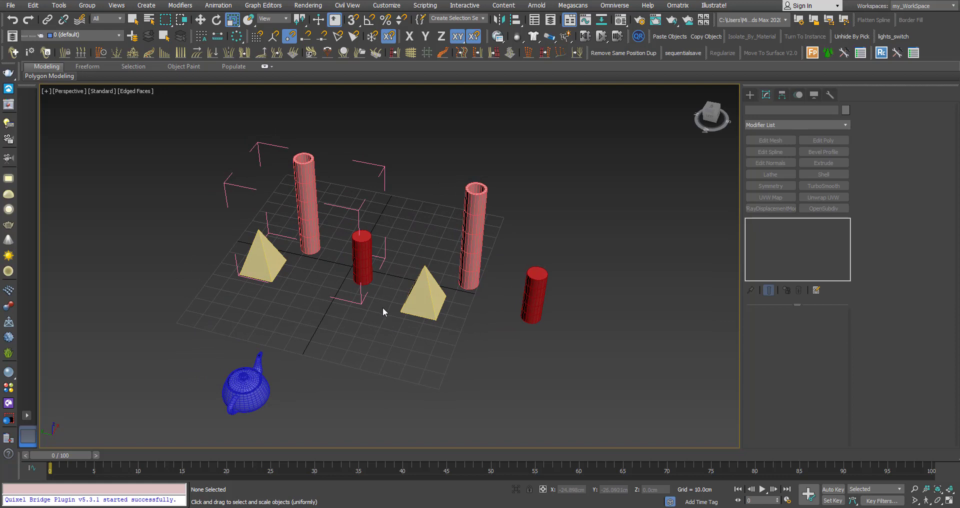